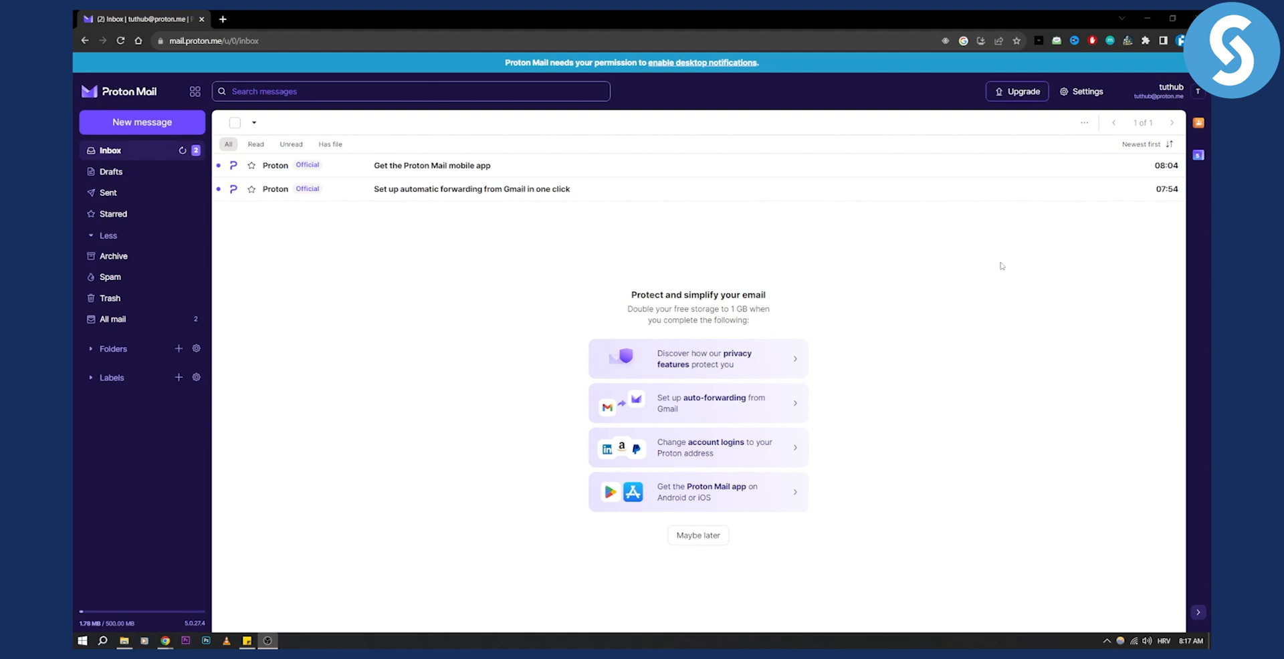
mouse_move(1017, 91)
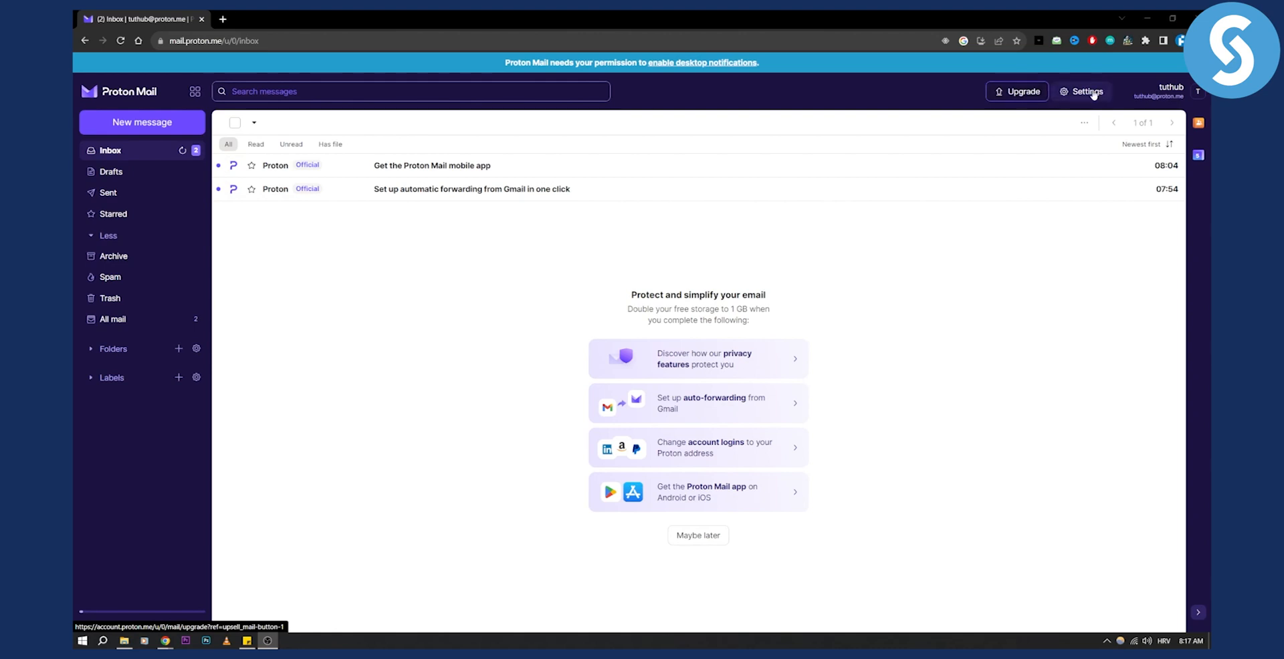
Reach the full account settings dashboard from the top-bar Settings dropdown.
click(1087, 91)
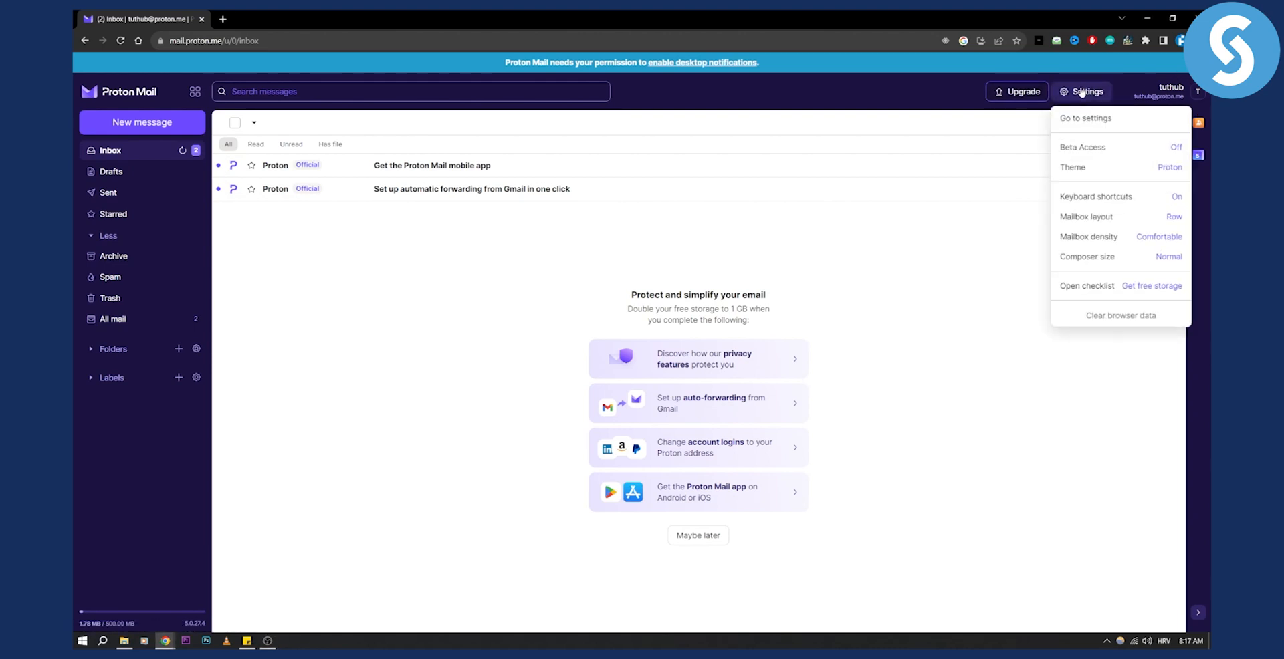
click(1085, 118)
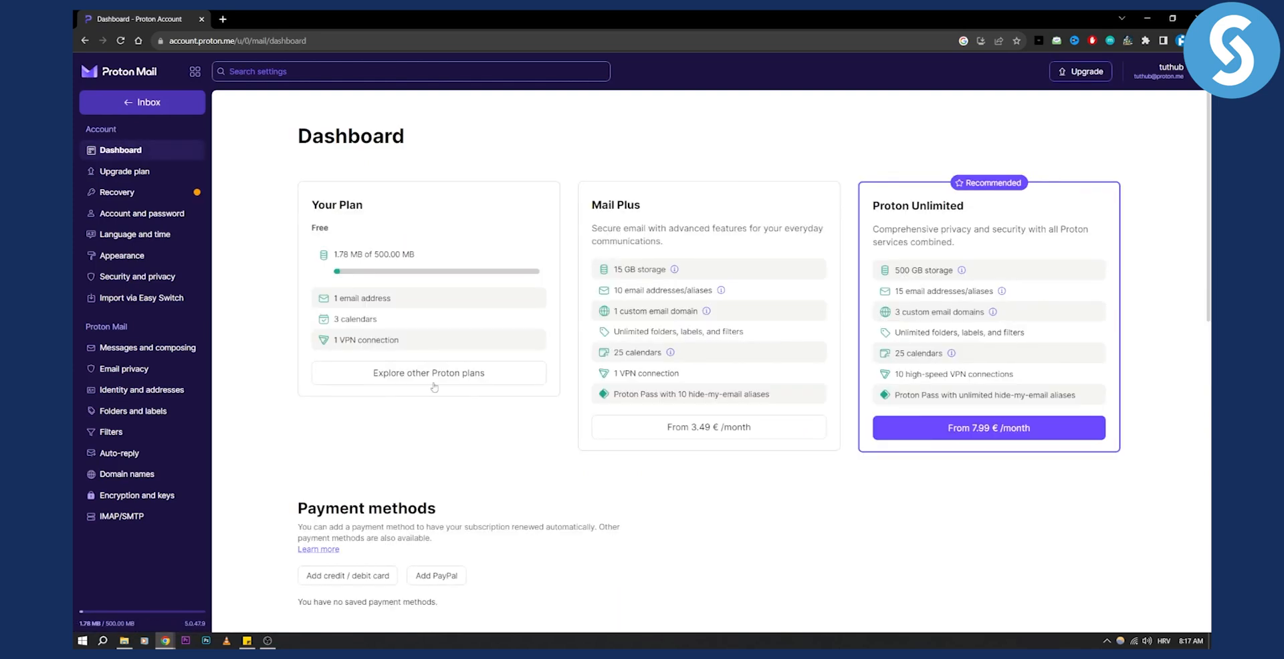
mouse_move(141, 389)
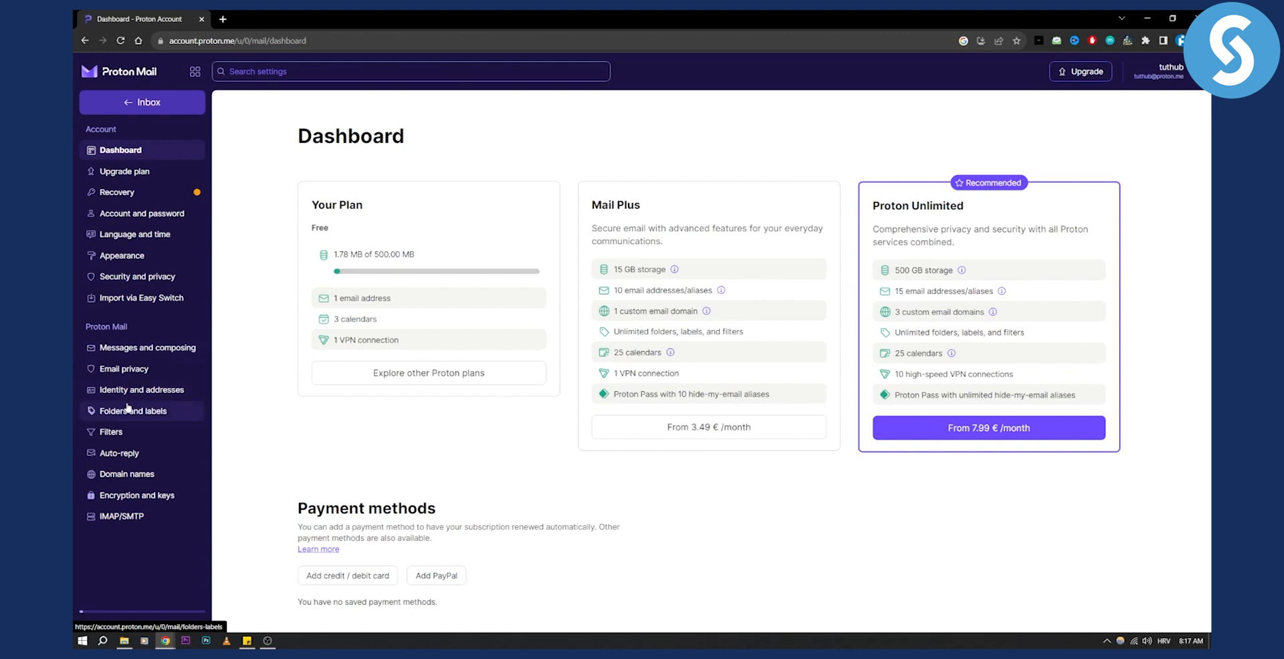
click(142, 389)
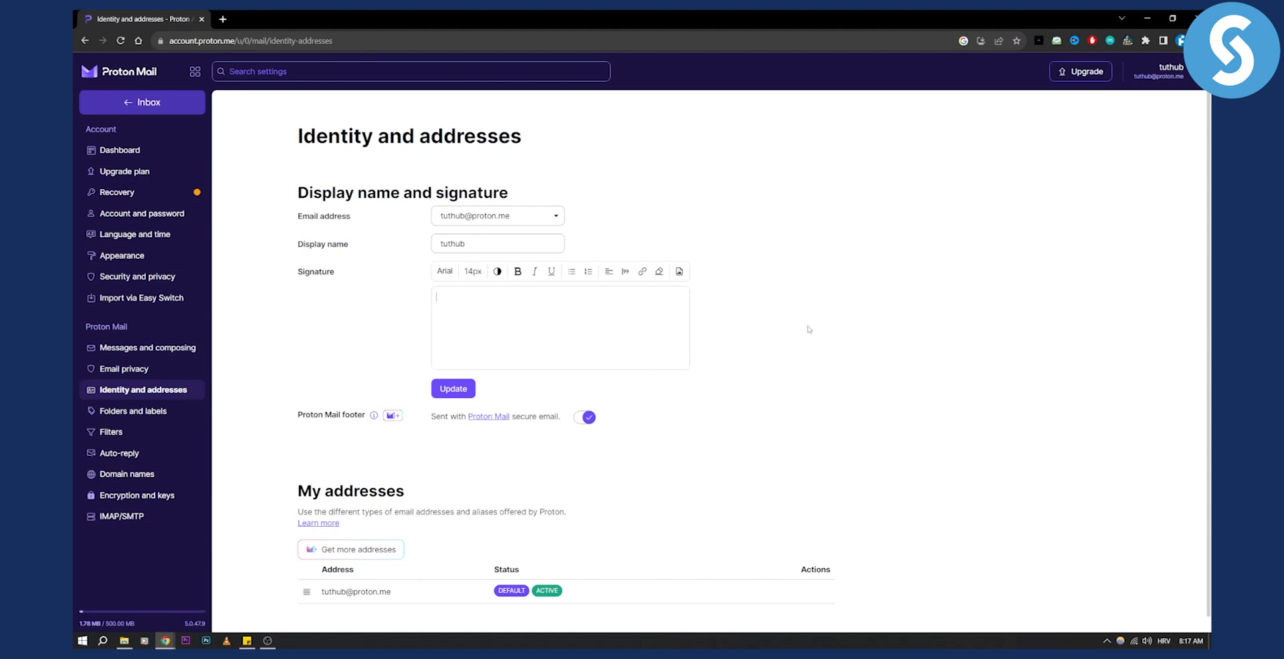
text(TutorialsHub)
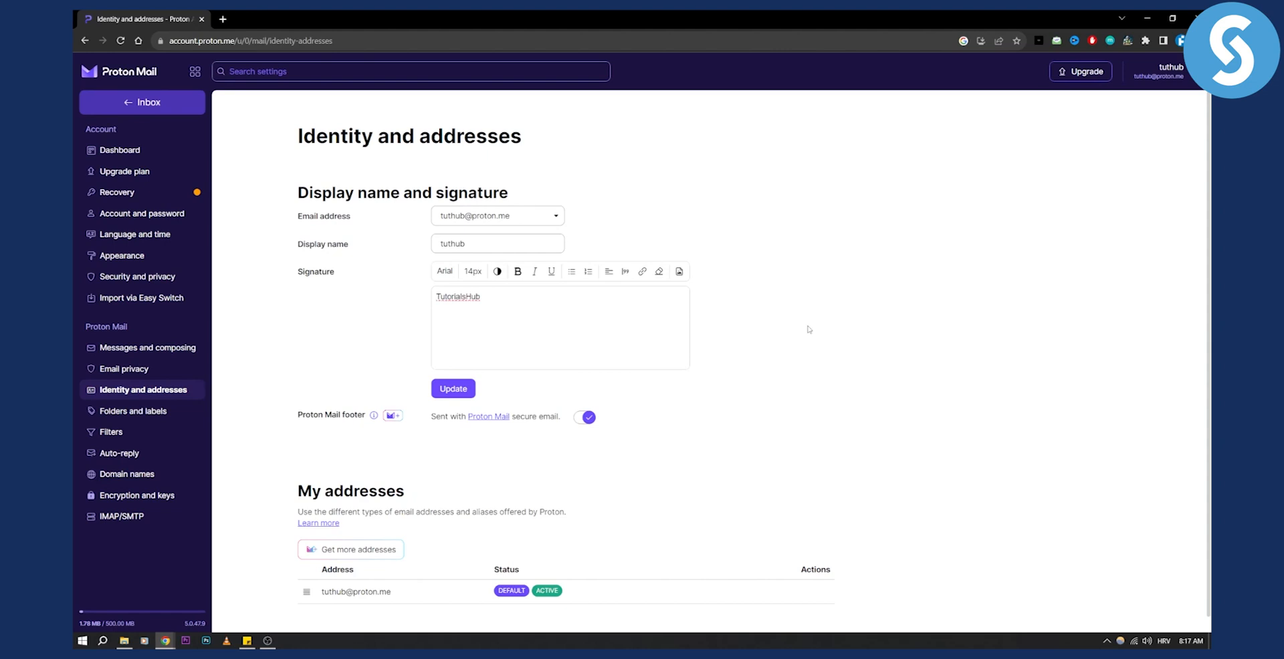
text(www.tutorials)
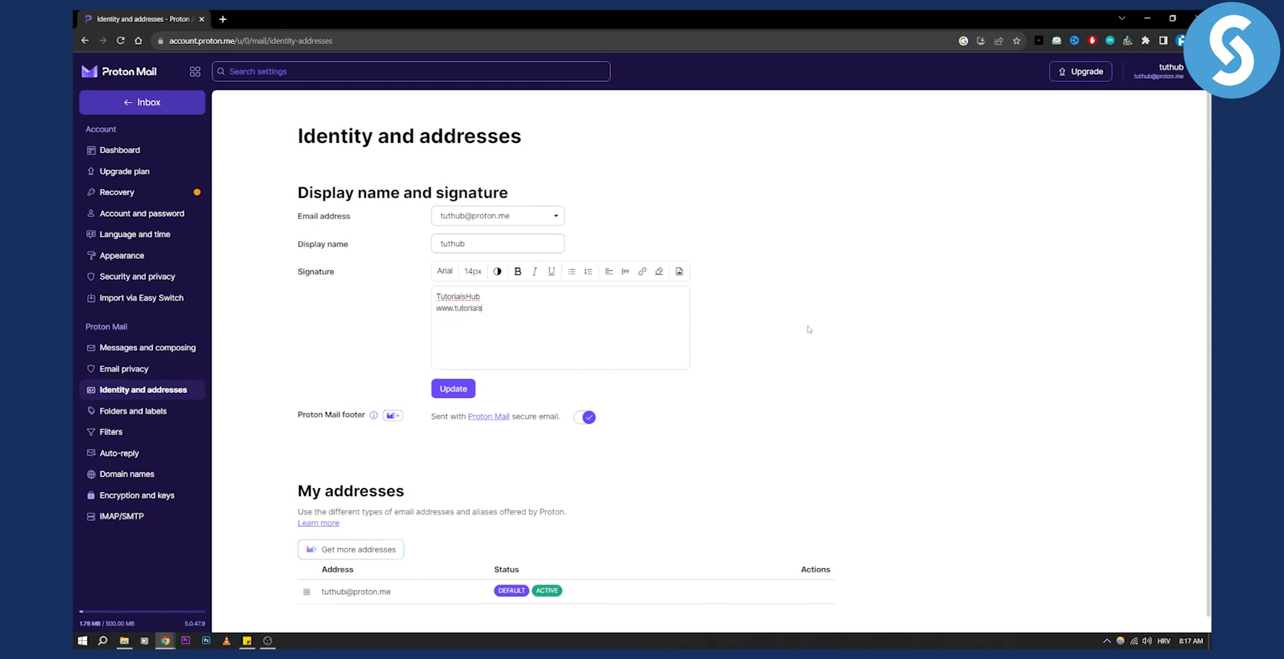
text(hub.com)
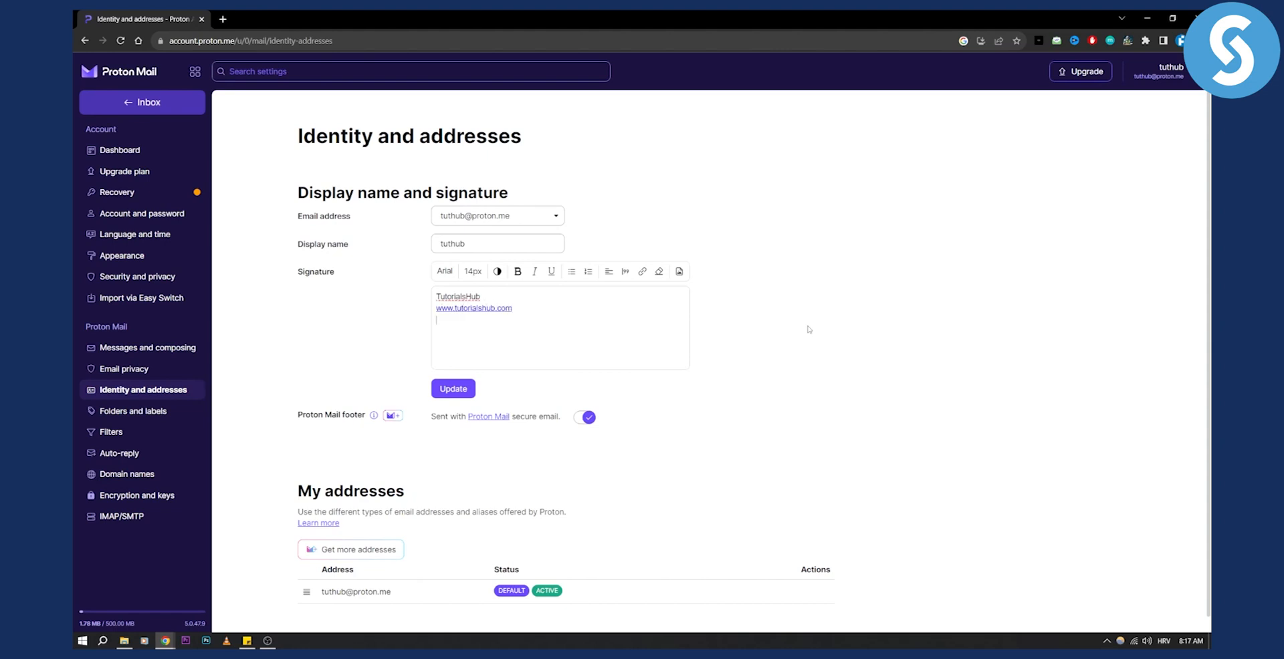
text(CEO of Marketing)
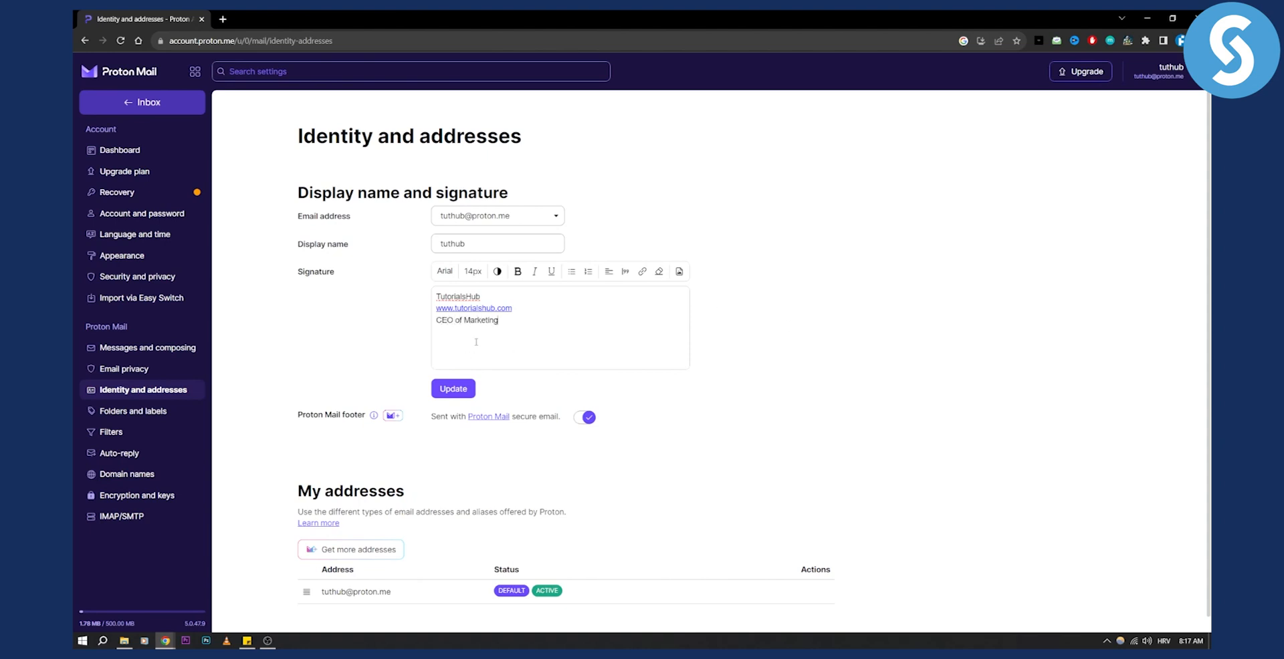
Make the whole signature bold at 18px font size.
double_click(458, 297)
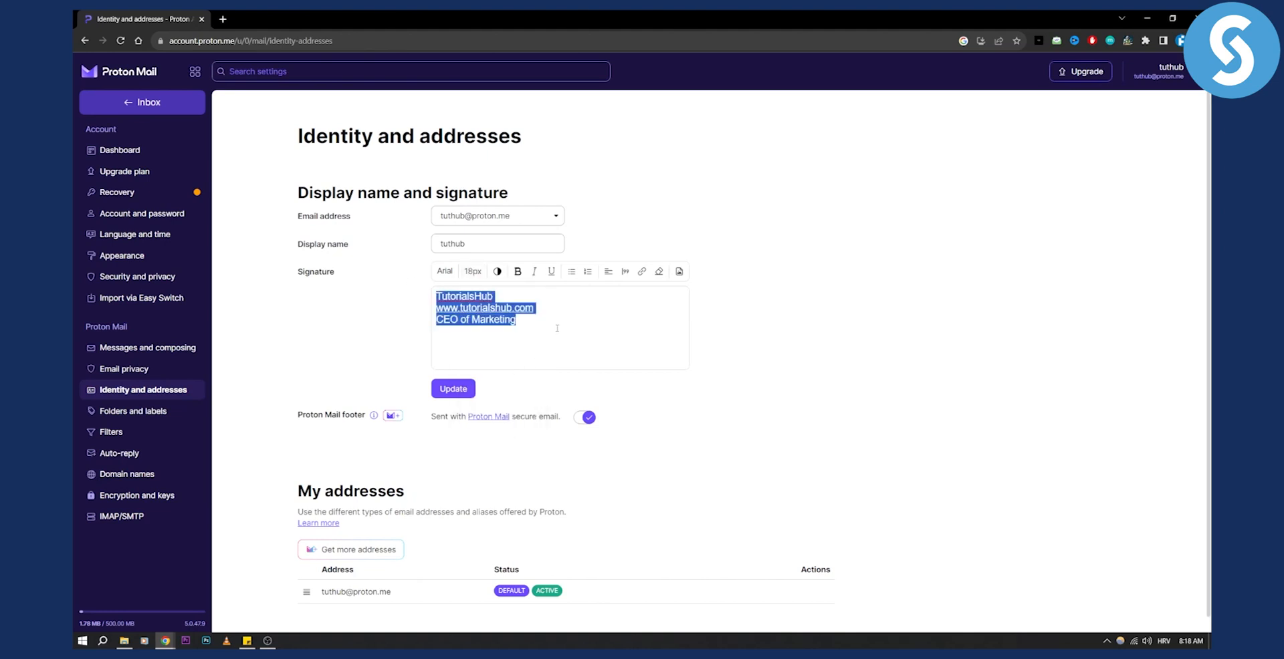
click(517, 271)
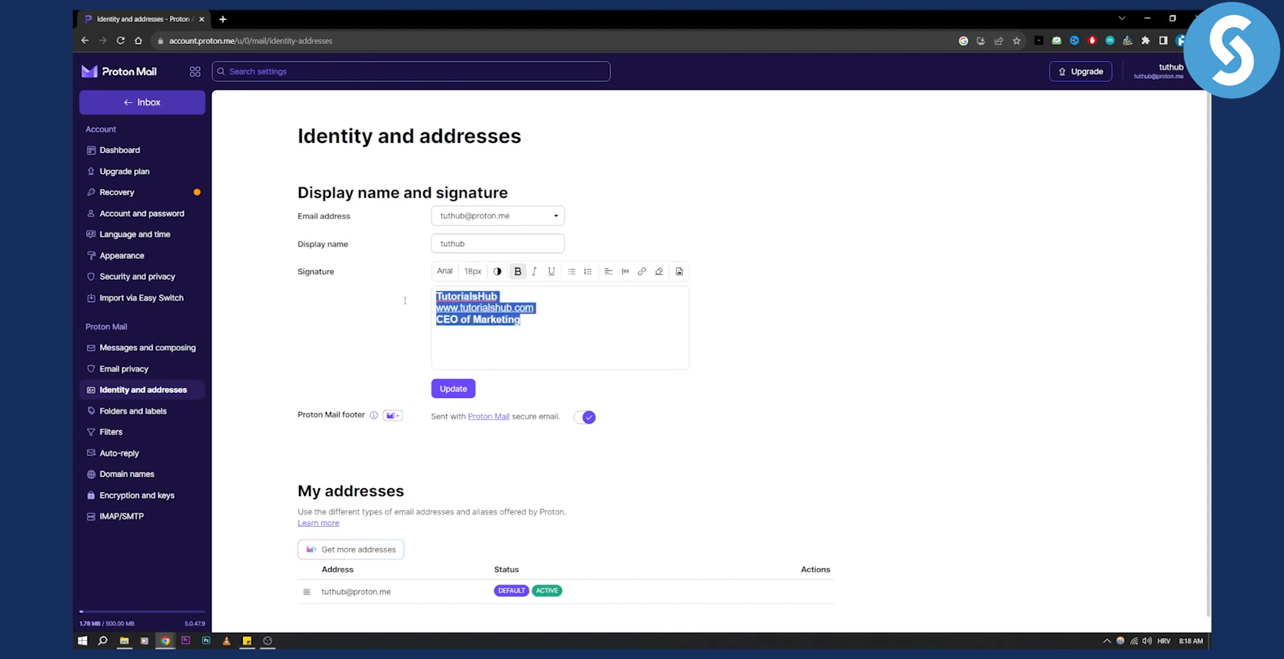
click(551, 271)
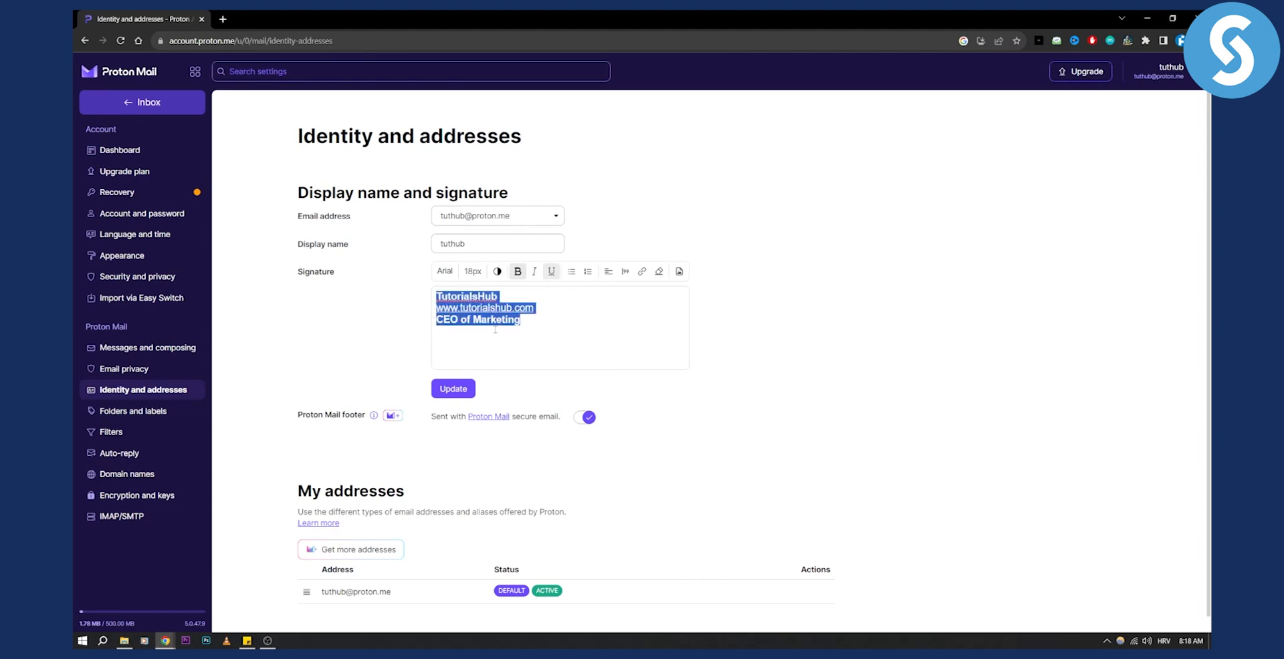
click(453, 388)
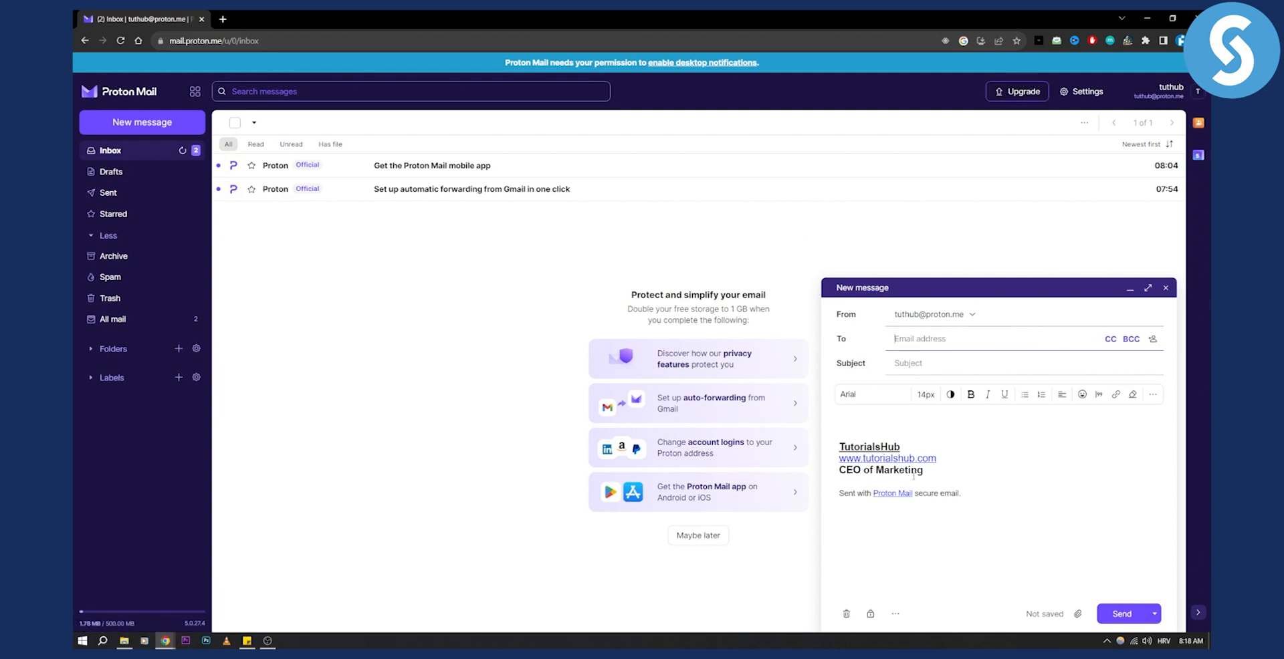
Inspect the bold three-line signature inside the new message composer.
click(926, 394)
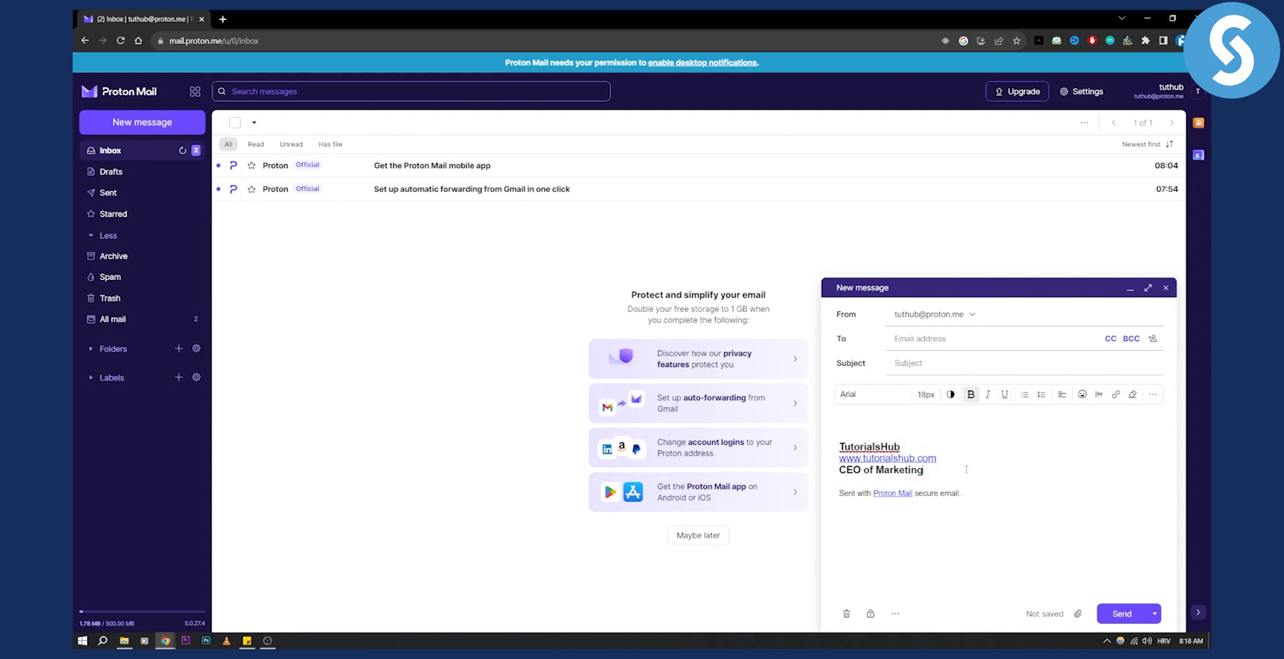